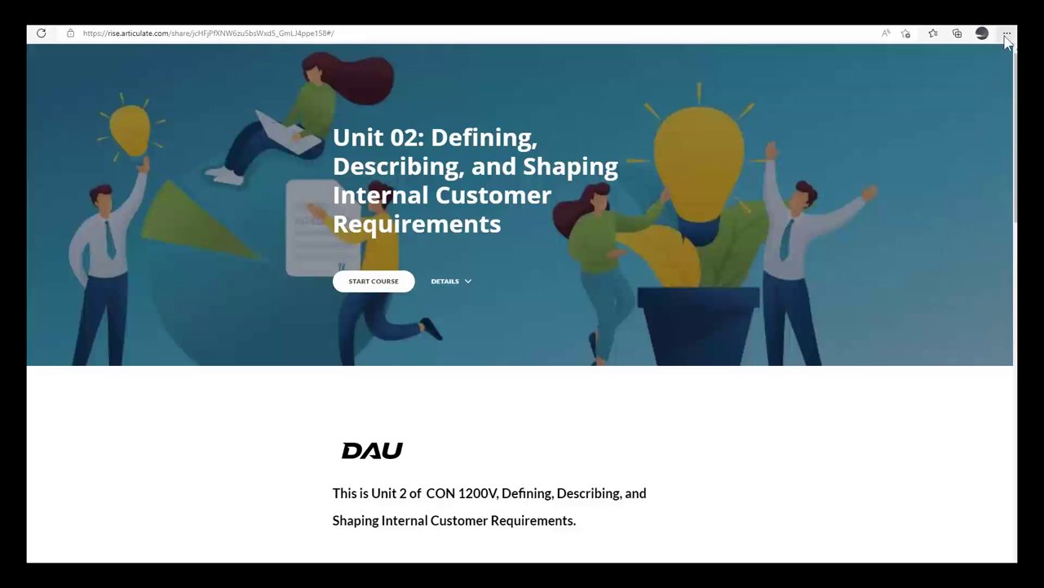
Show Edge's Settings and more menu over the DAU Unit 02 course page.
click(1028, 33)
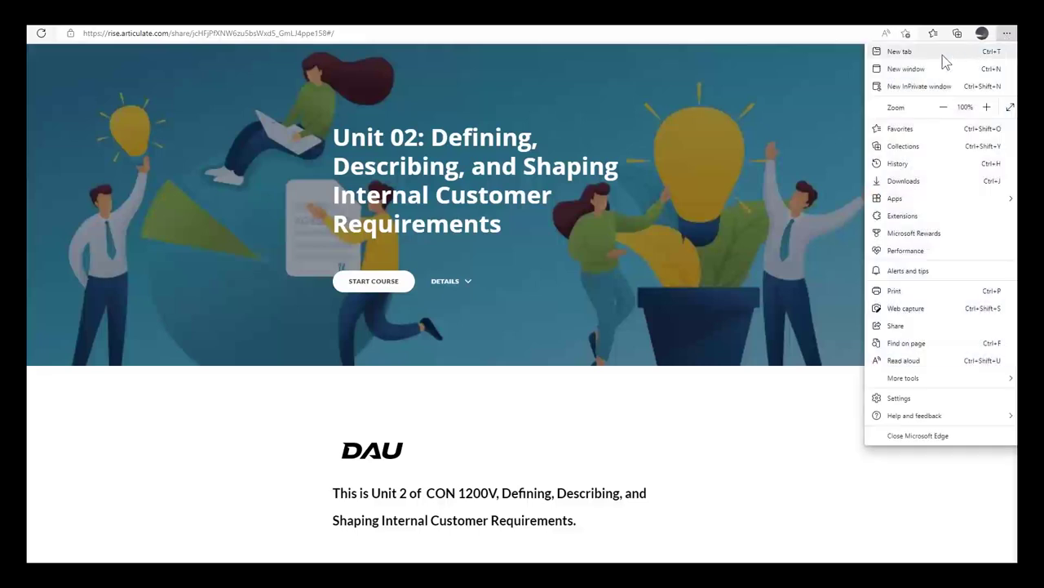
mouse_move(904, 282)
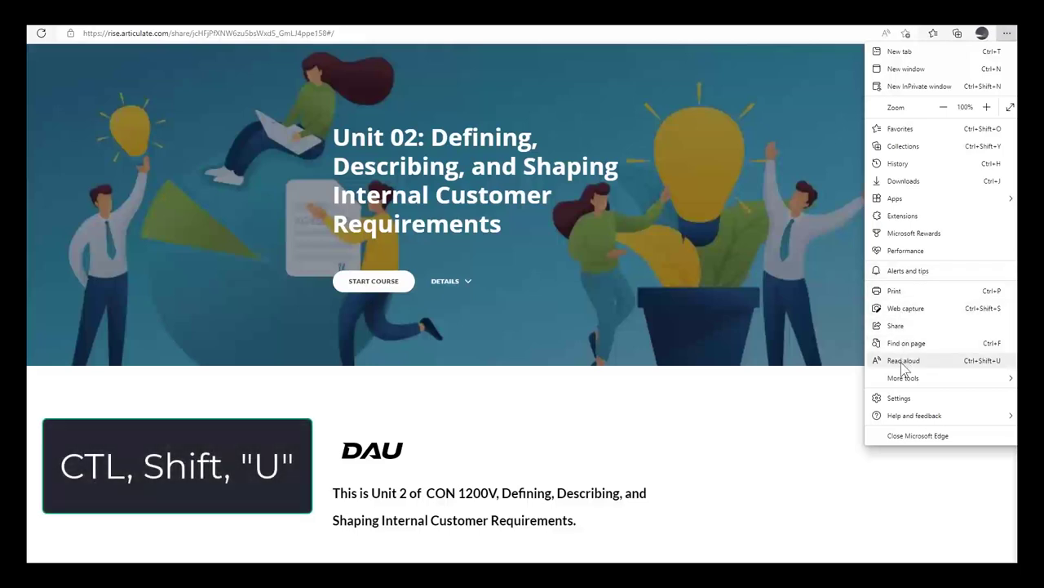
Start Read aloud on the Unit 02 page and toggle playback from the Read aloud bar.
click(904, 361)
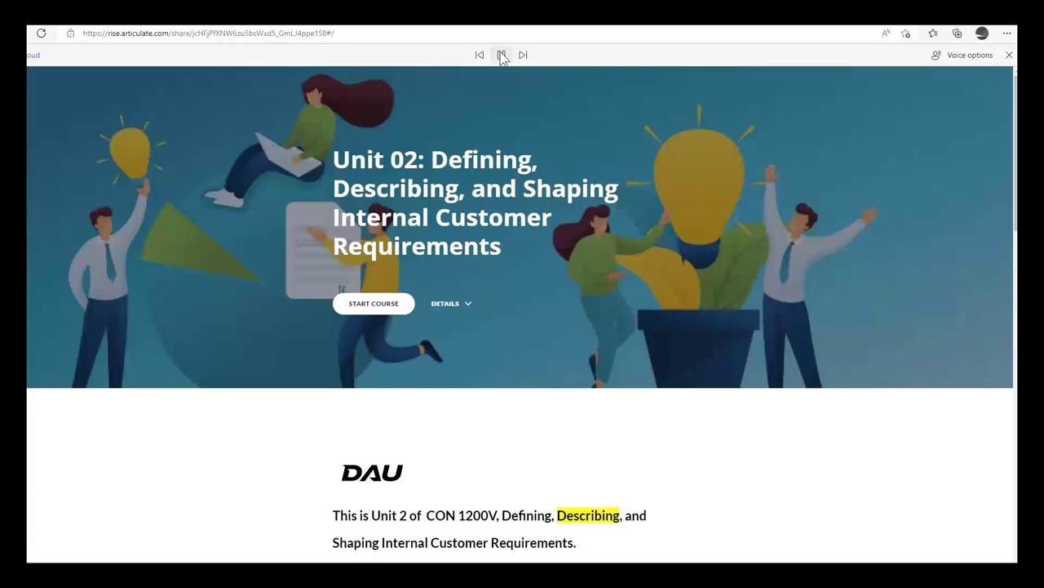
click(499, 56)
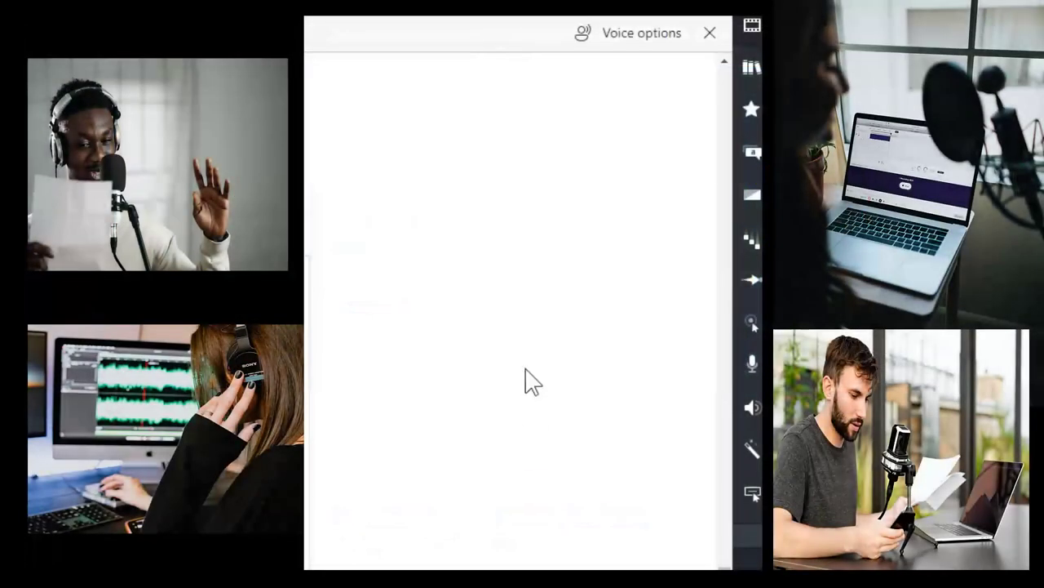
mouse_move(633, 49)
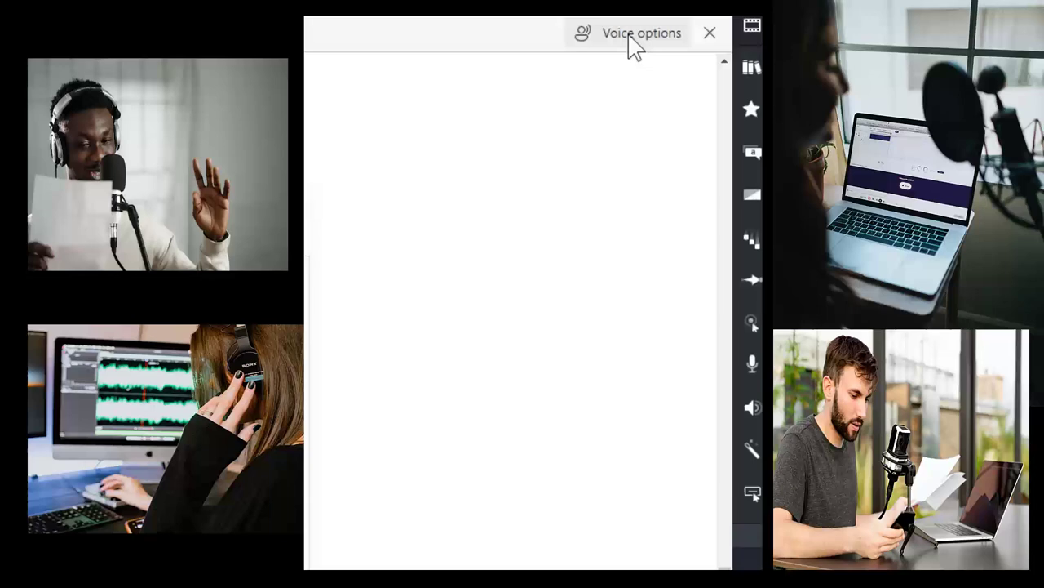
View Voice options at Normal speed with the Aria Online (Natural) voice list, then close Read aloud.
click(644, 32)
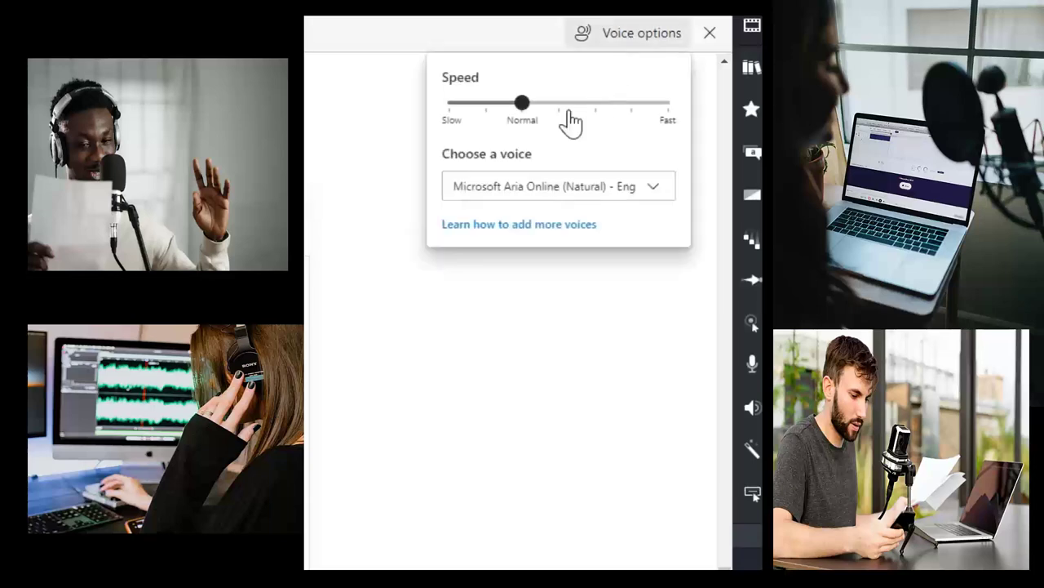
click(558, 186)
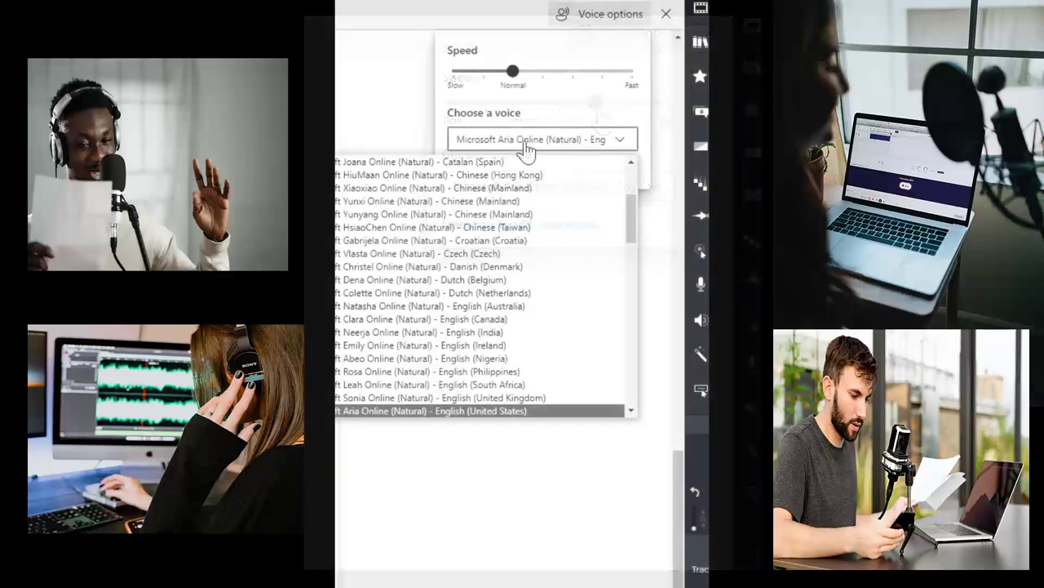
mouse_move(432, 323)
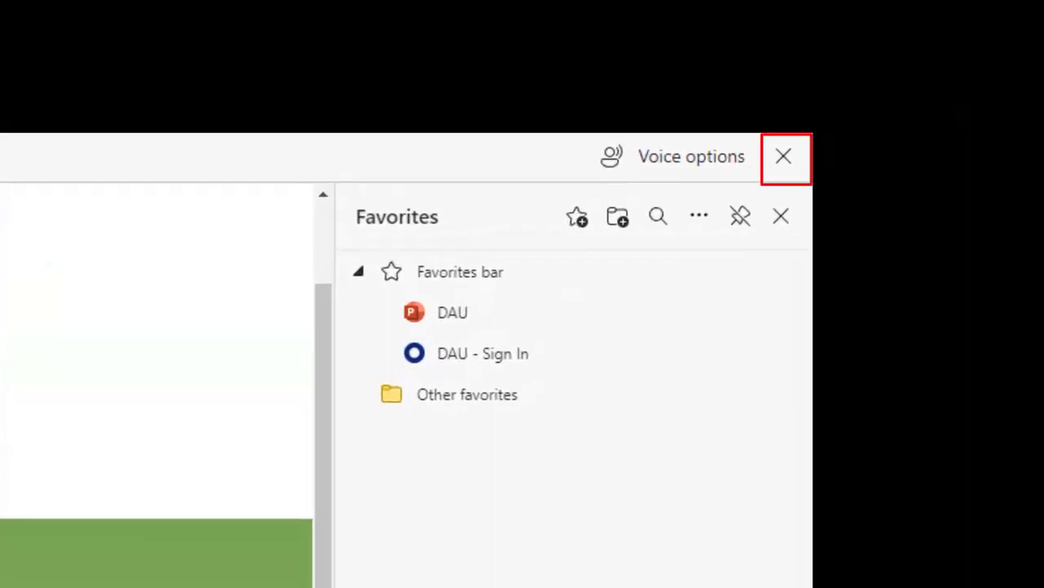
click(783, 156)
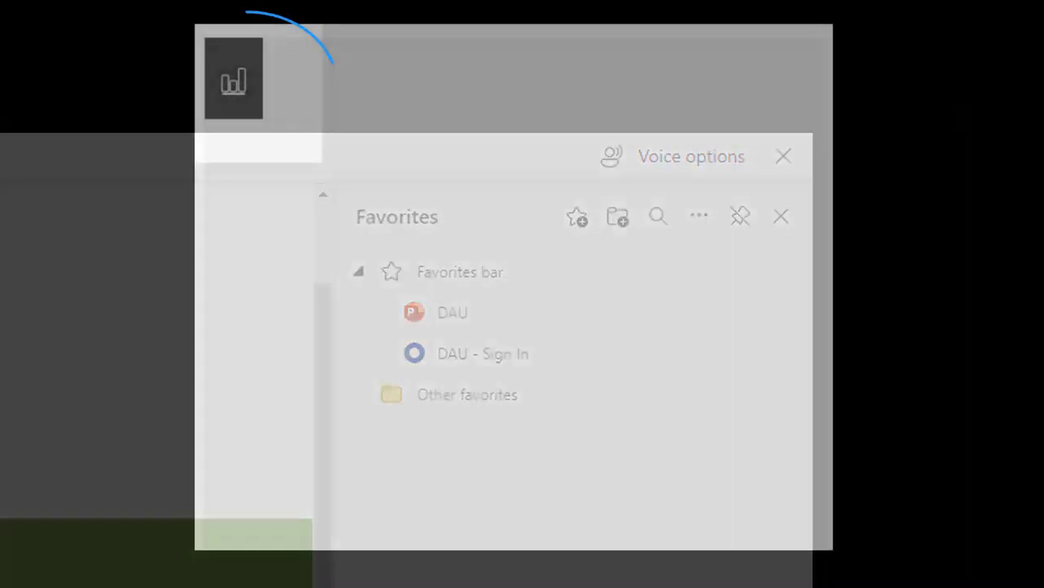